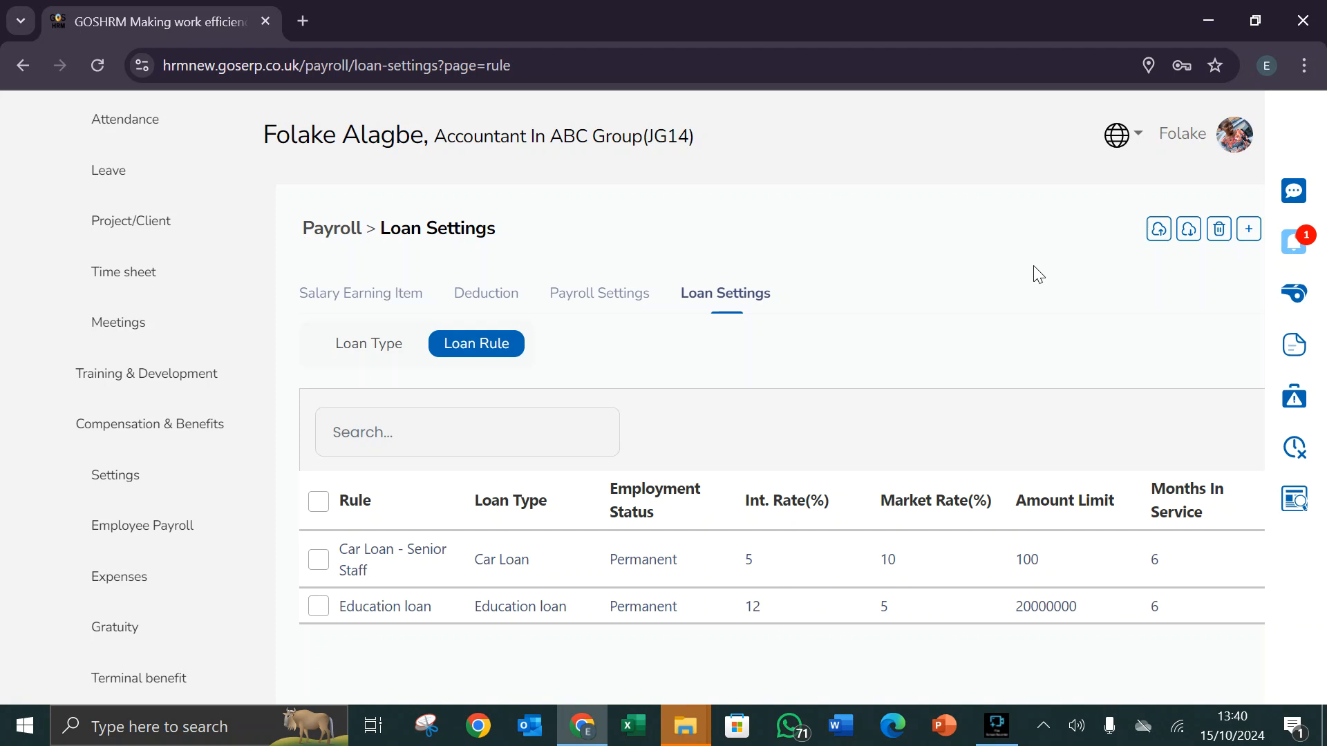
mouse_move(1213, 246)
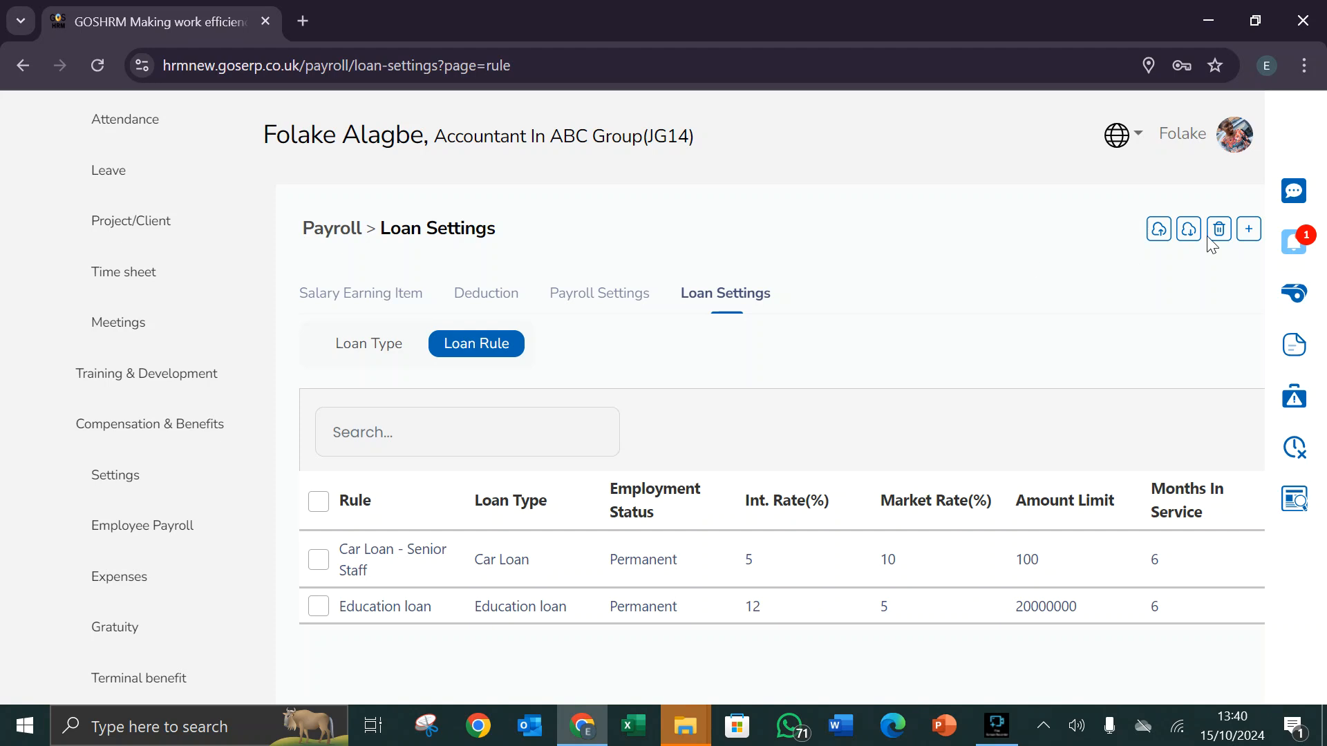
mouse_move(1247, 229)
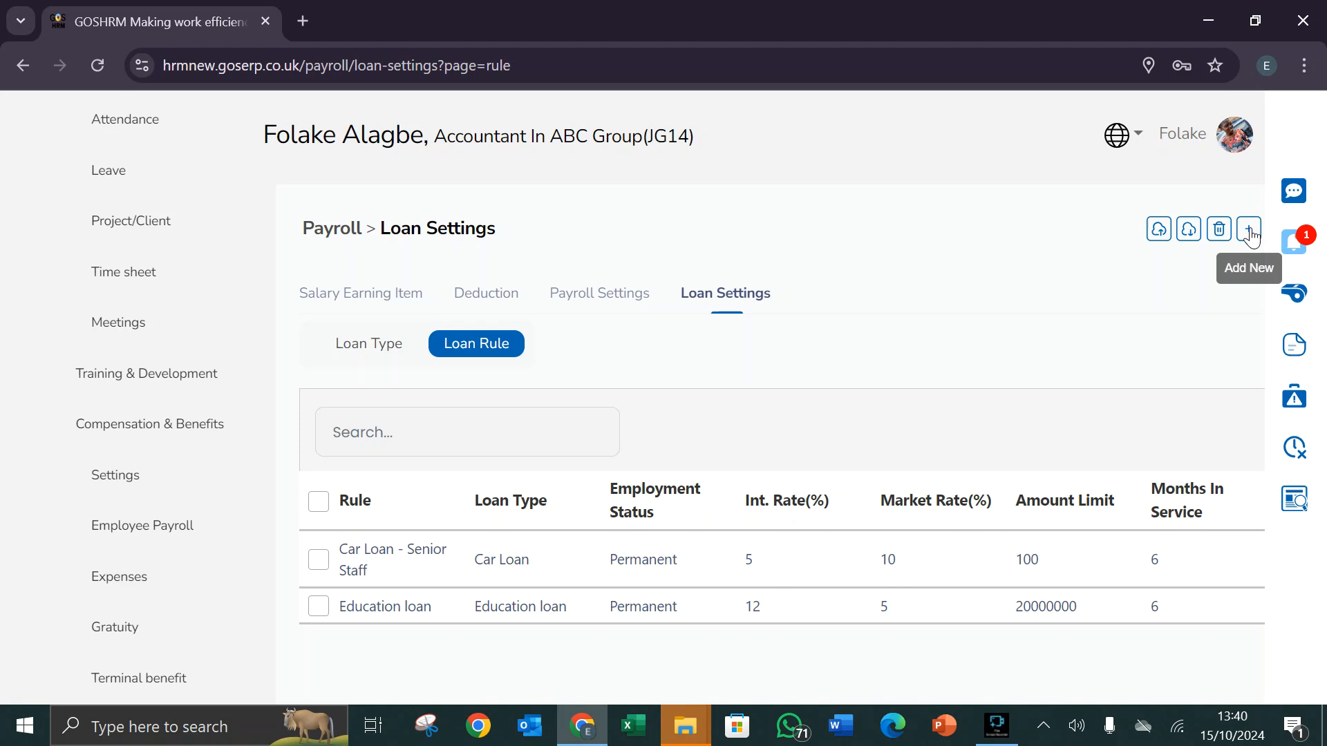
mouse_move(1218, 233)
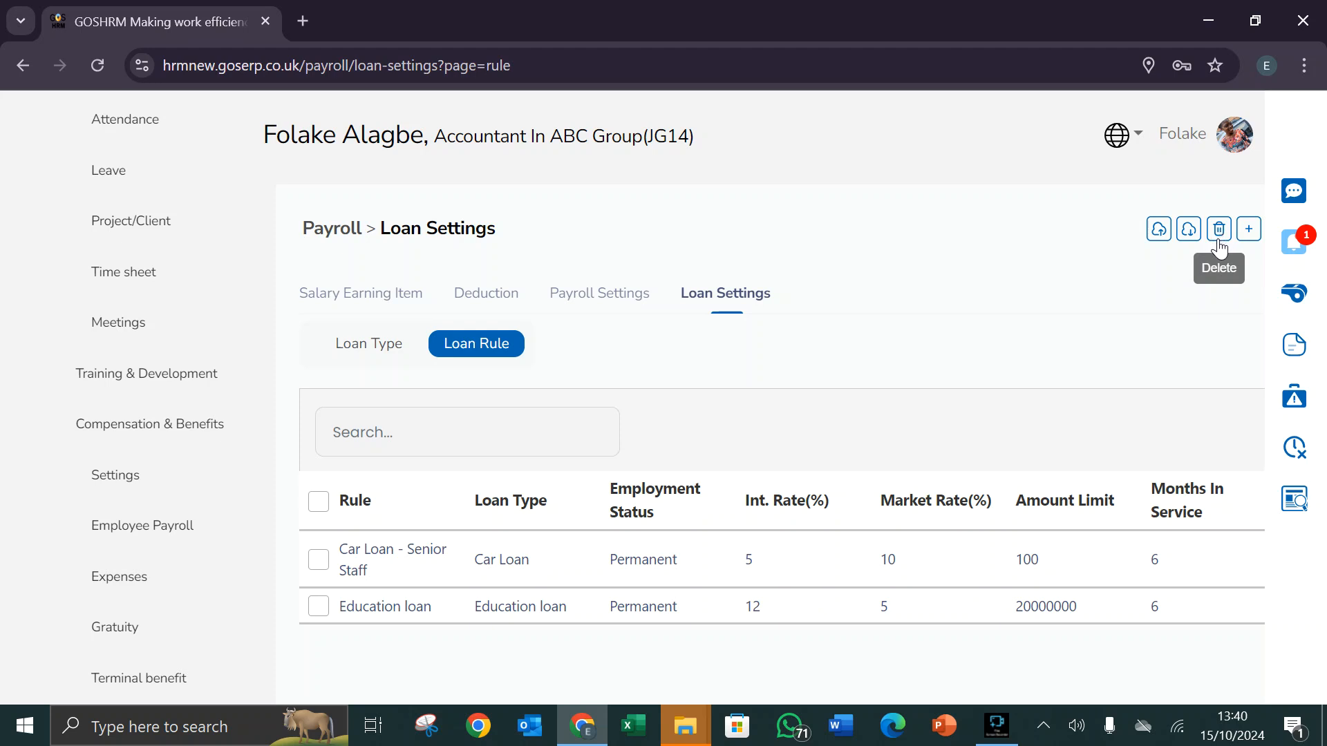
mouse_move(1188, 229)
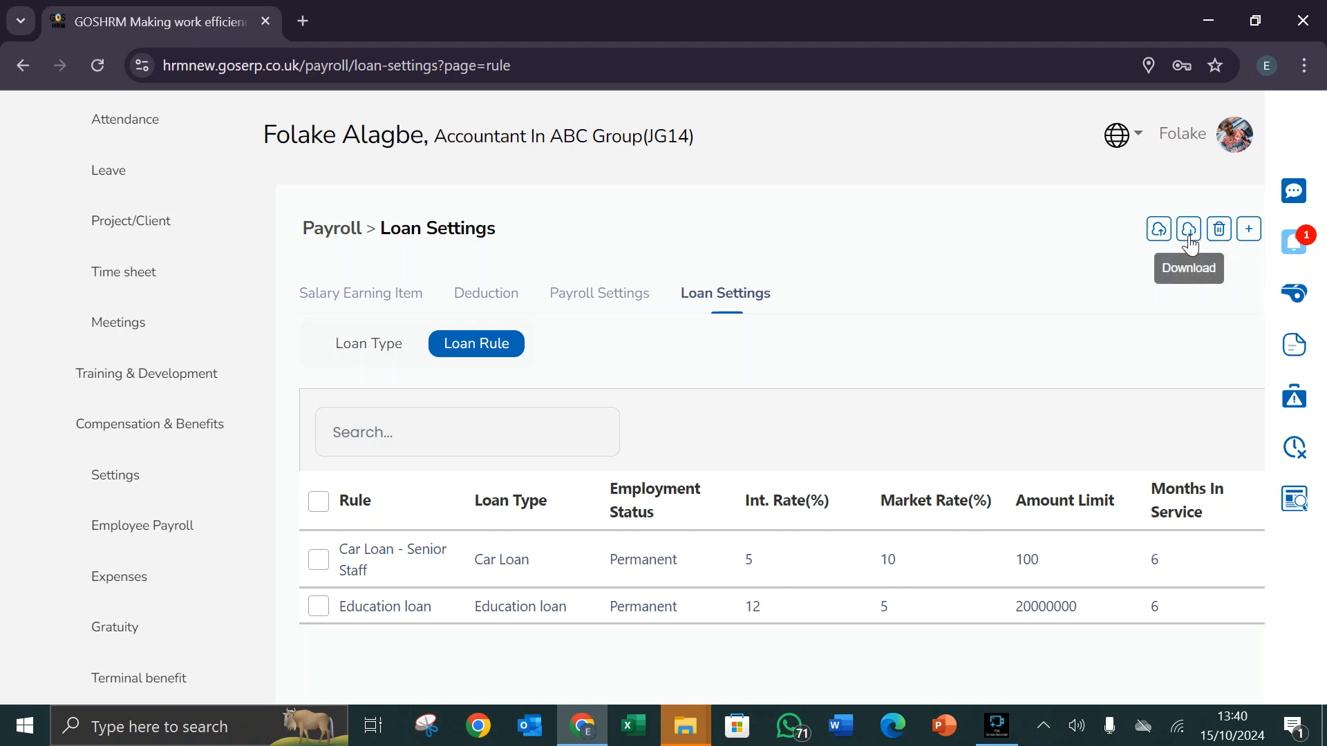
mouse_move(1182, 263)
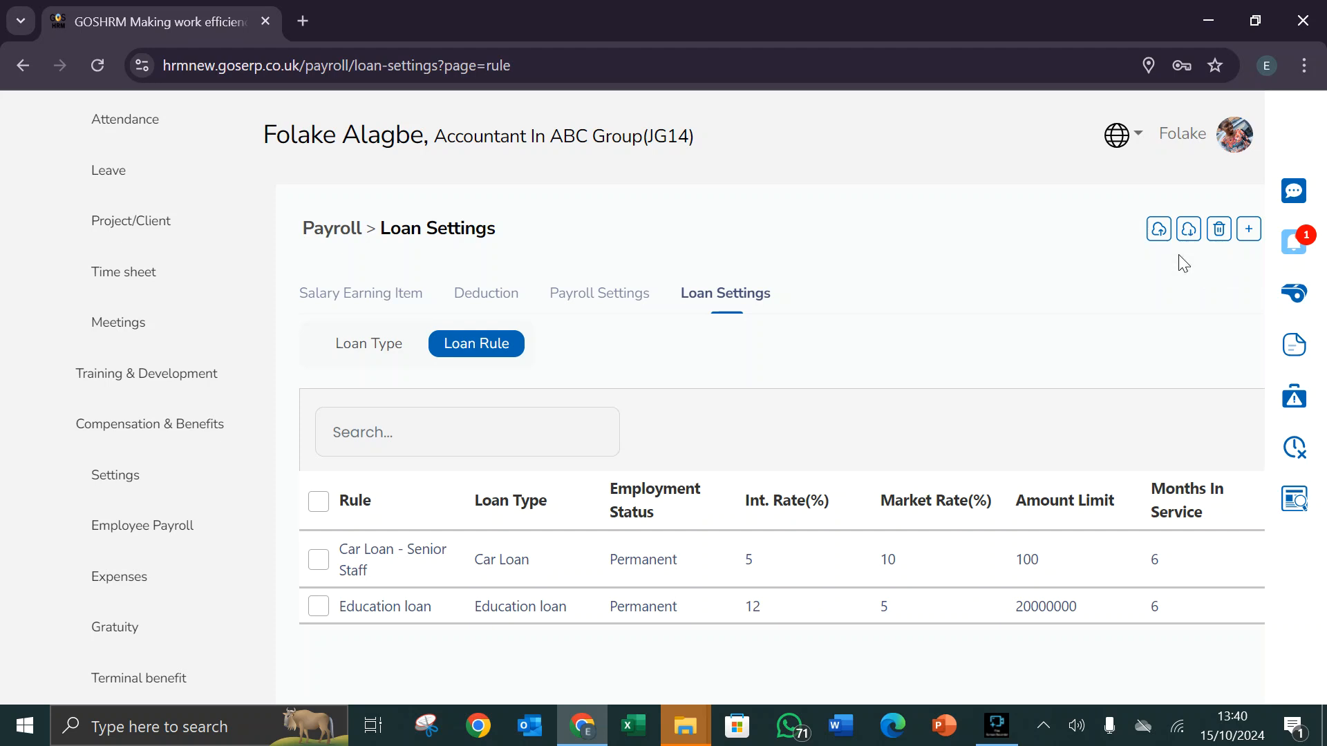
mouse_move(1157, 230)
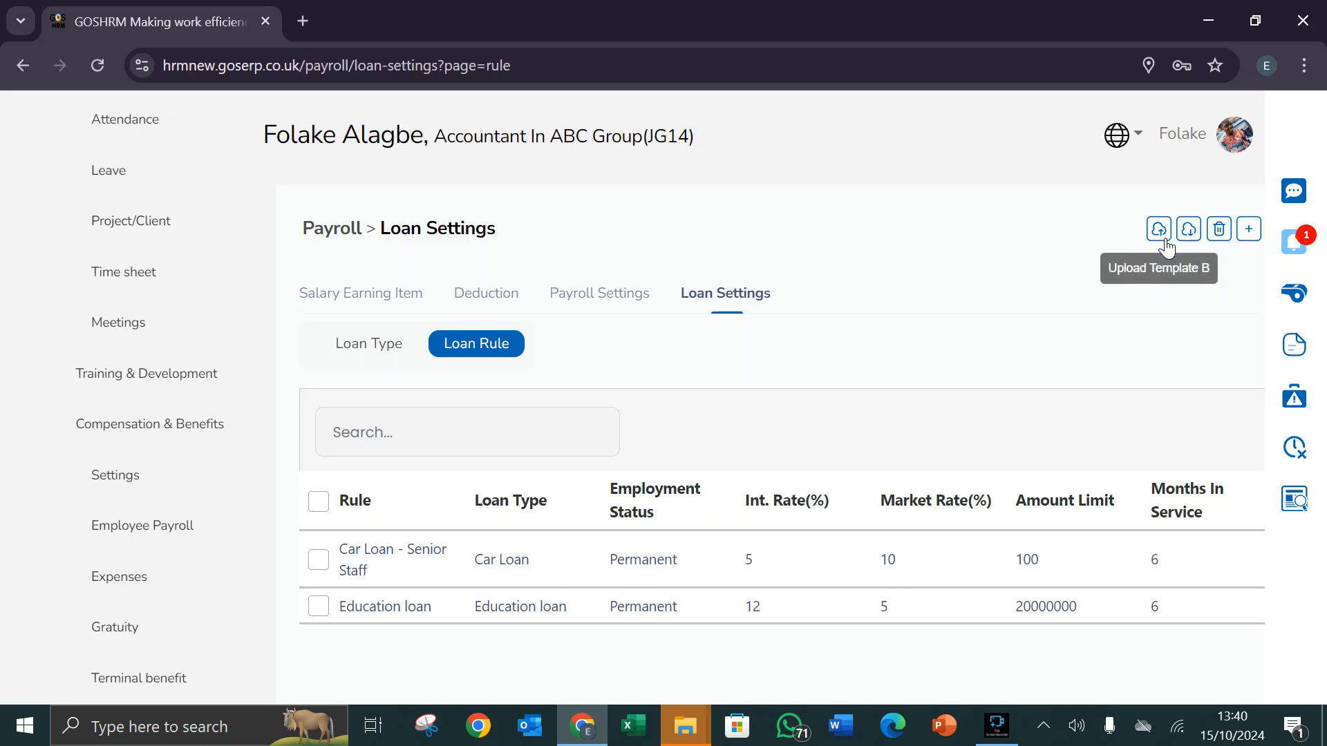
mouse_move(573, 428)
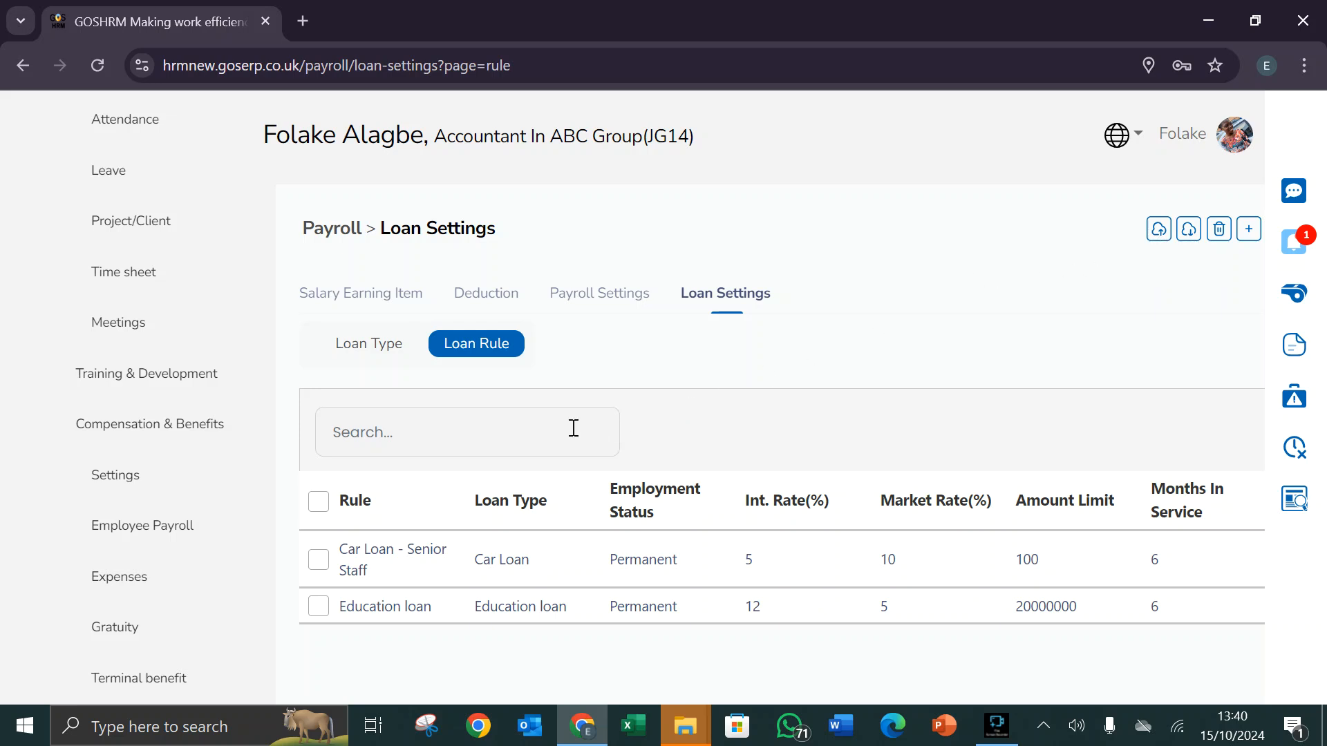